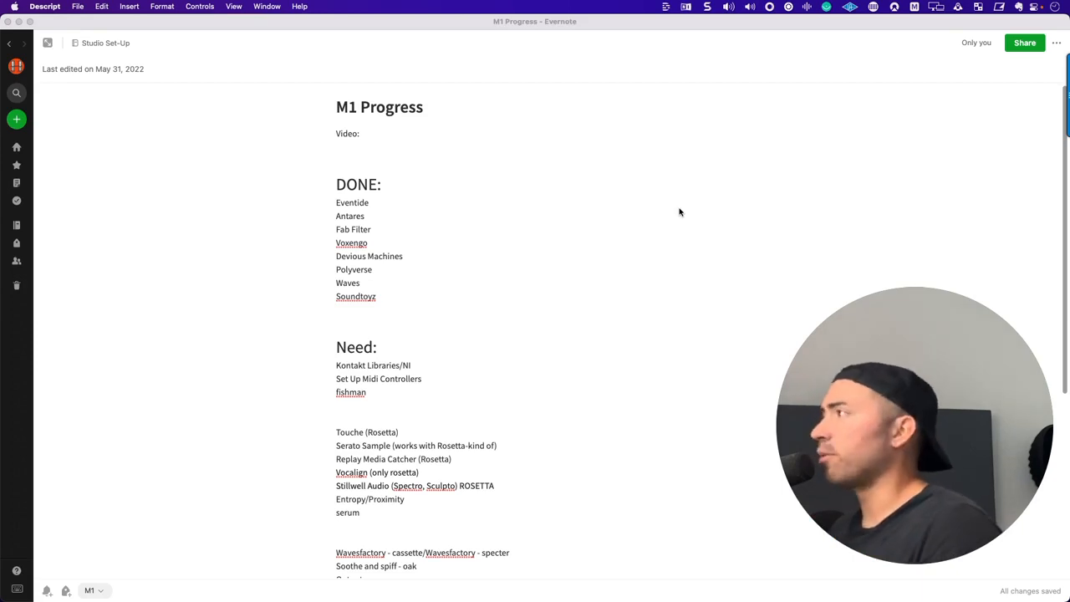
mouse_move(415, 224)
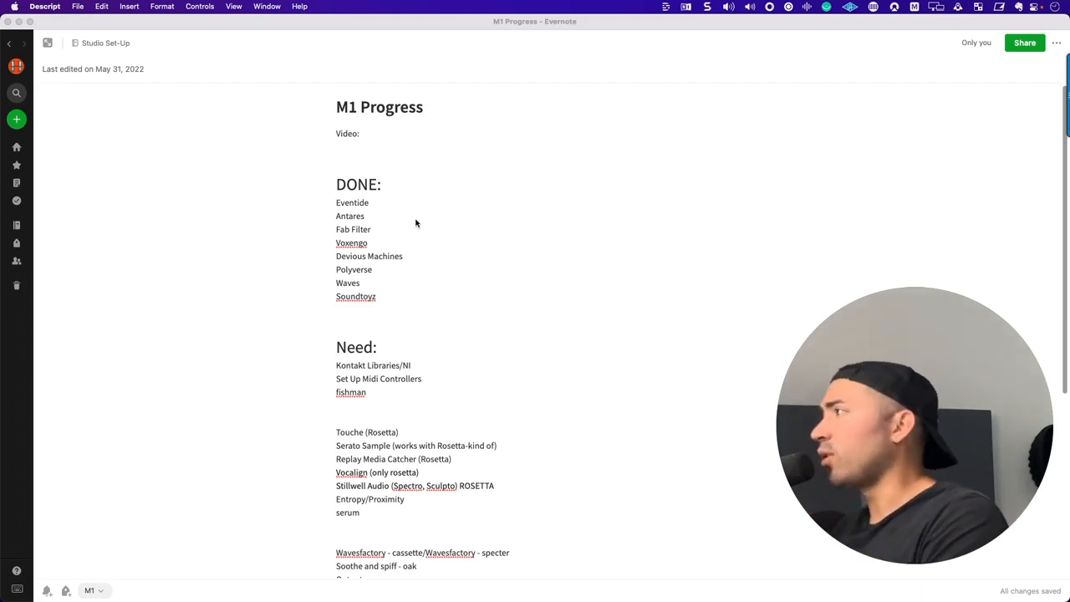
mouse_move(371, 252)
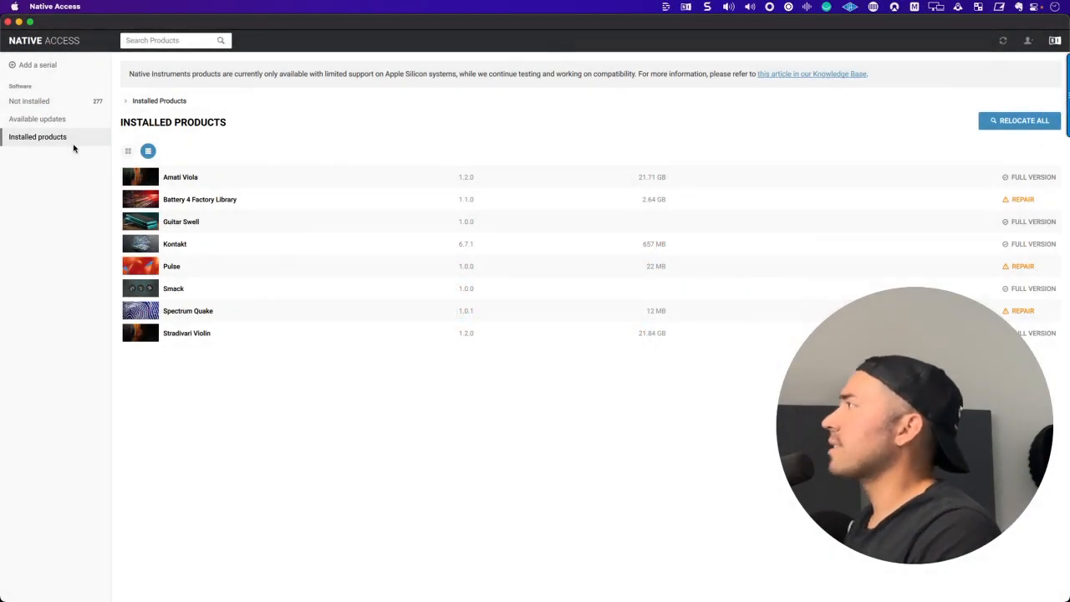
mouse_move(67, 136)
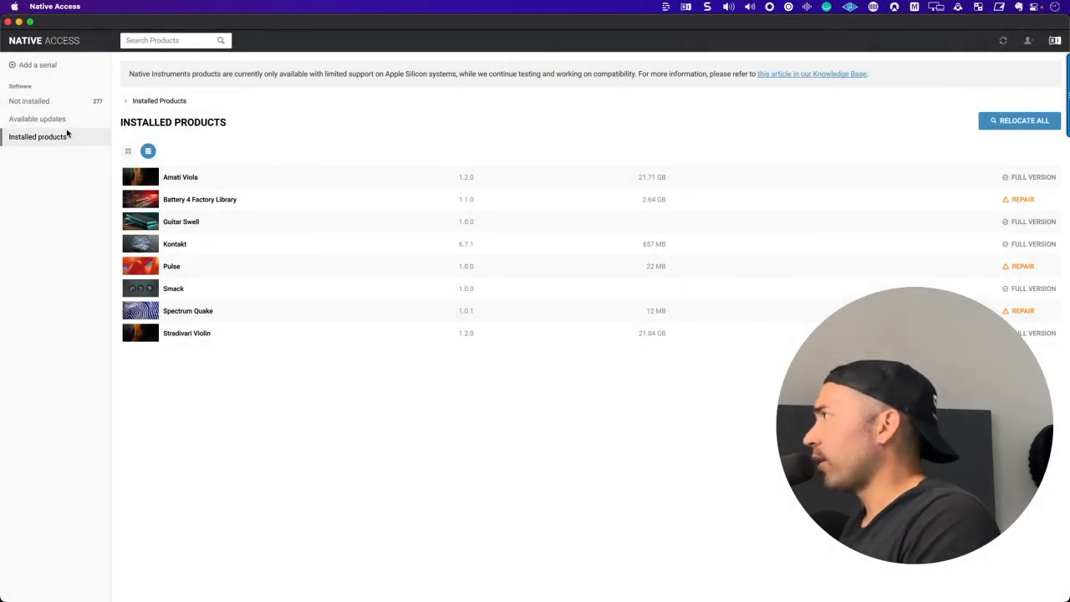
Filter the Not installed product list by searching for "arp" to find the ARPS library.
left_click(30, 102)
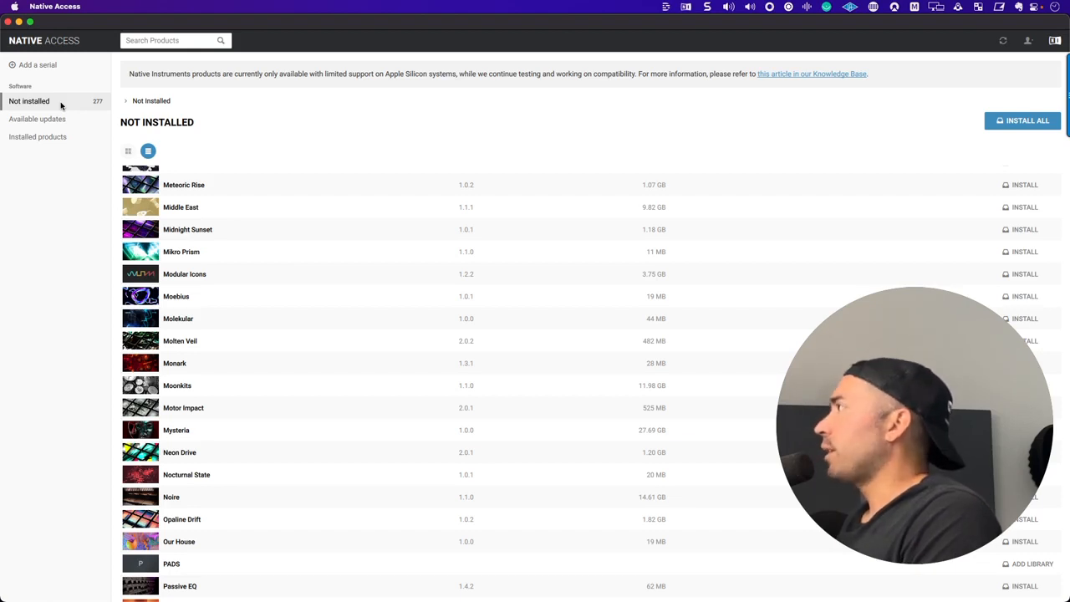
left_click(171, 40)
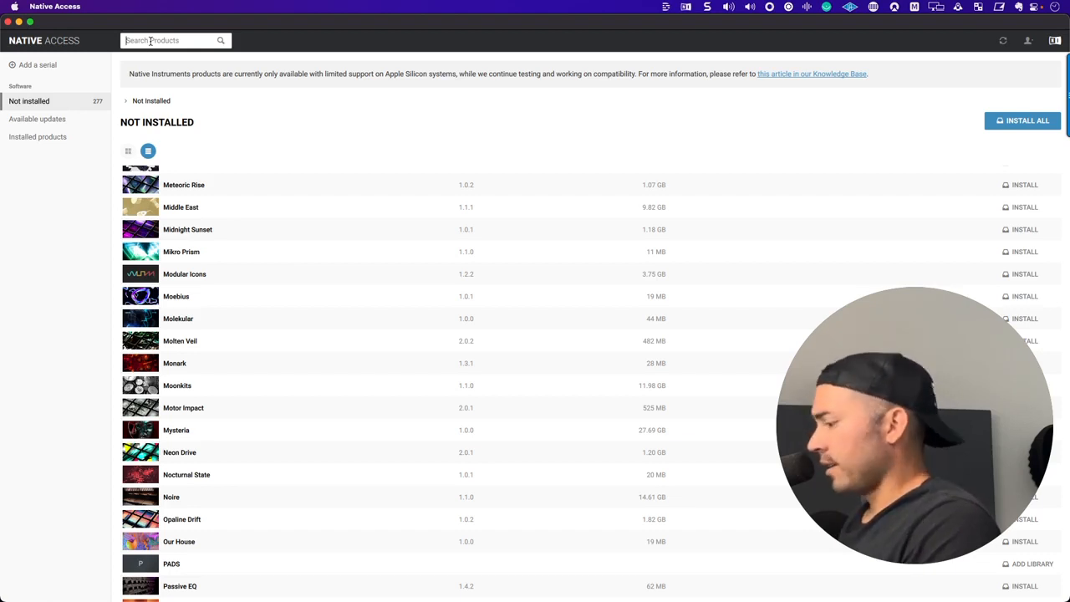
type("arp")
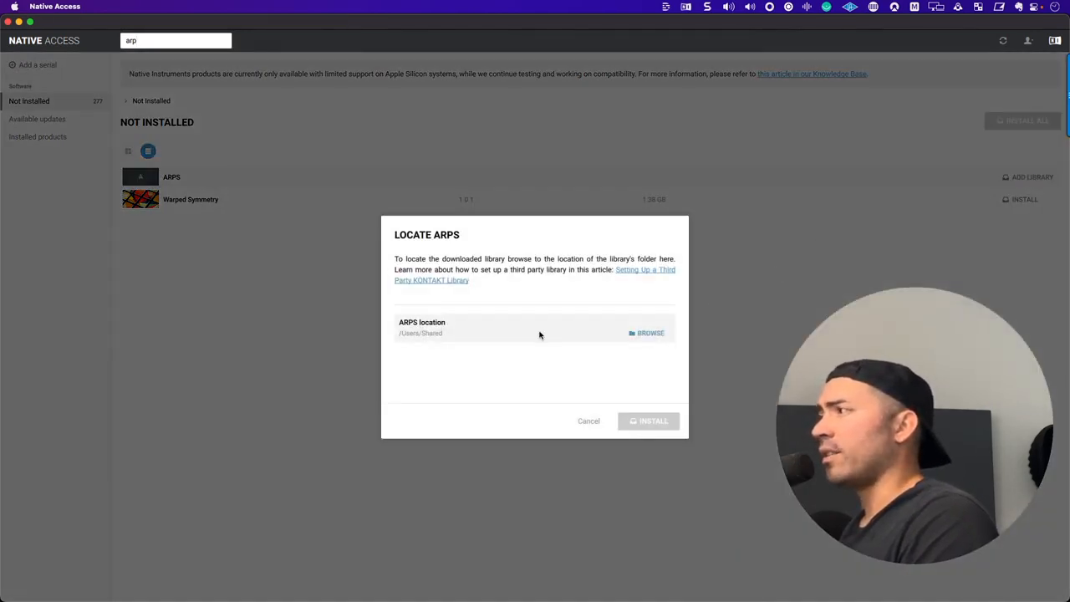
Locate ARPS at the ARPS folder on the Plug-Ins drive and add the library.
left_click(649, 333)
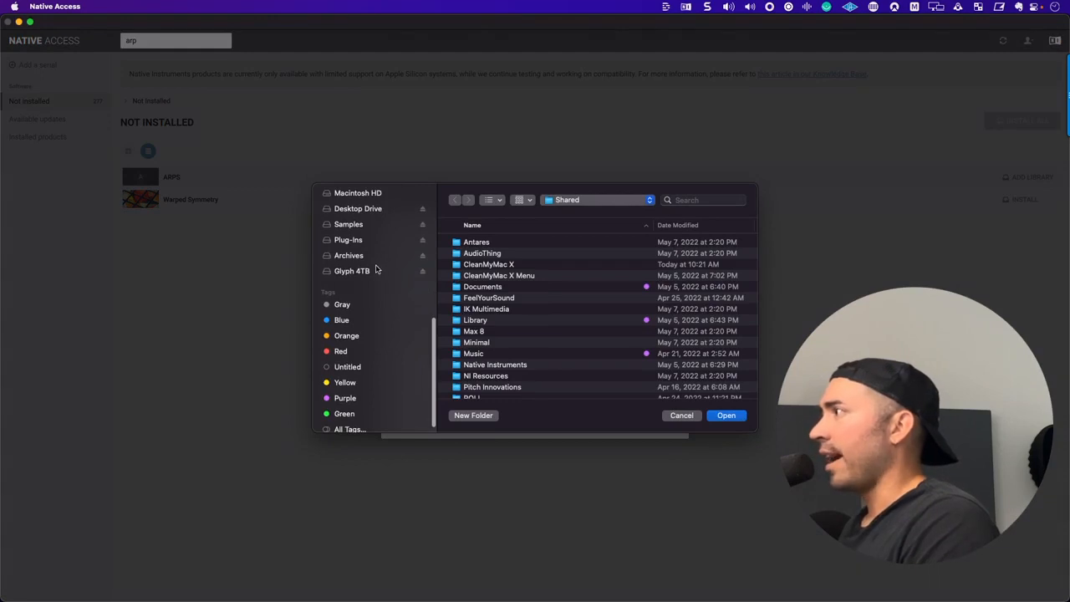
left_click(348, 240)
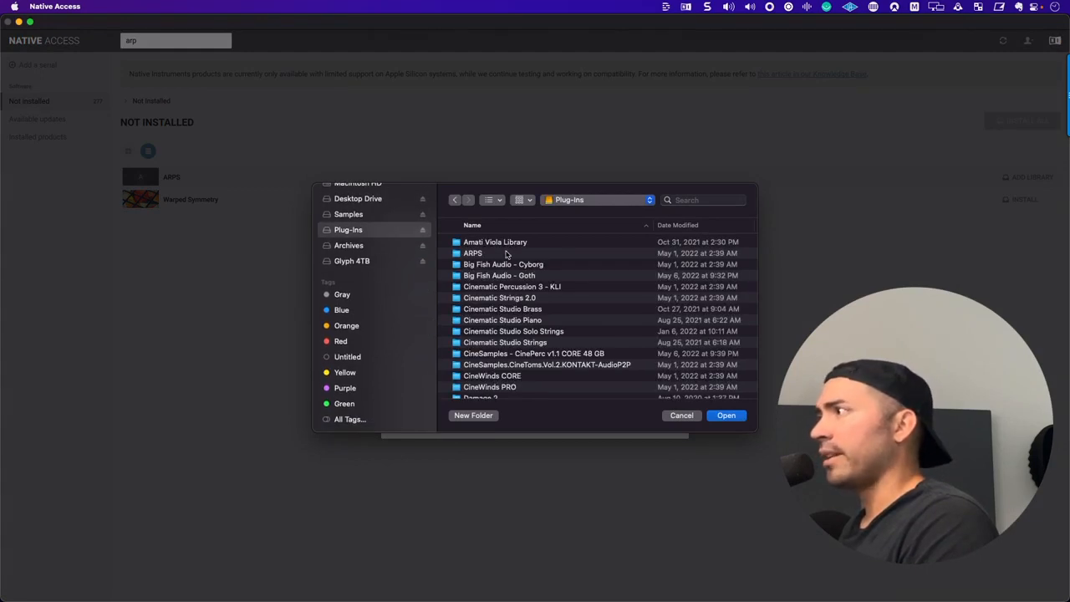
left_click(725, 415)
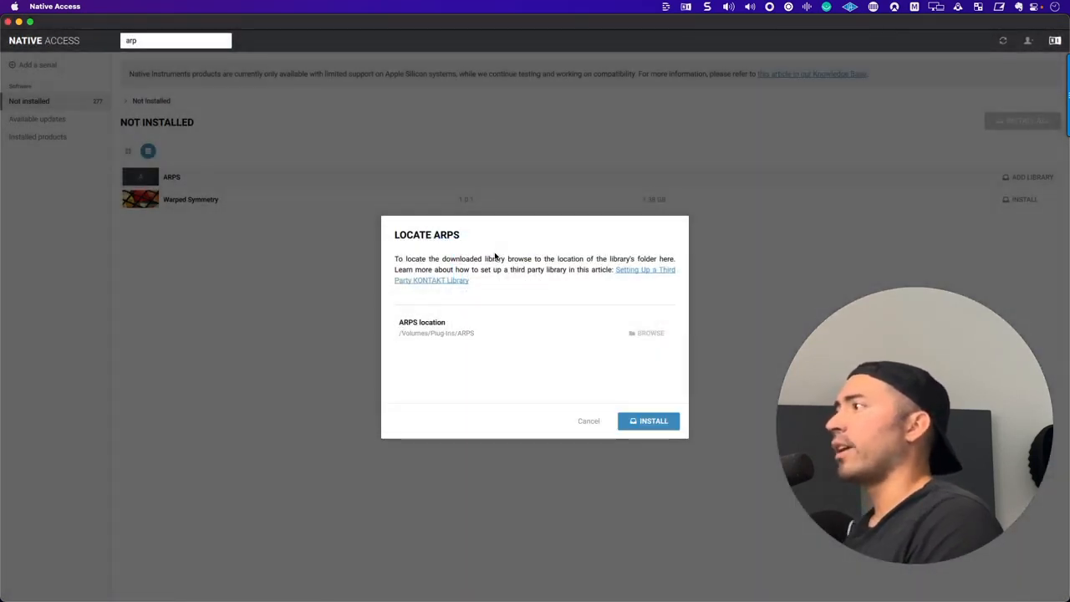
left_click(652, 421)
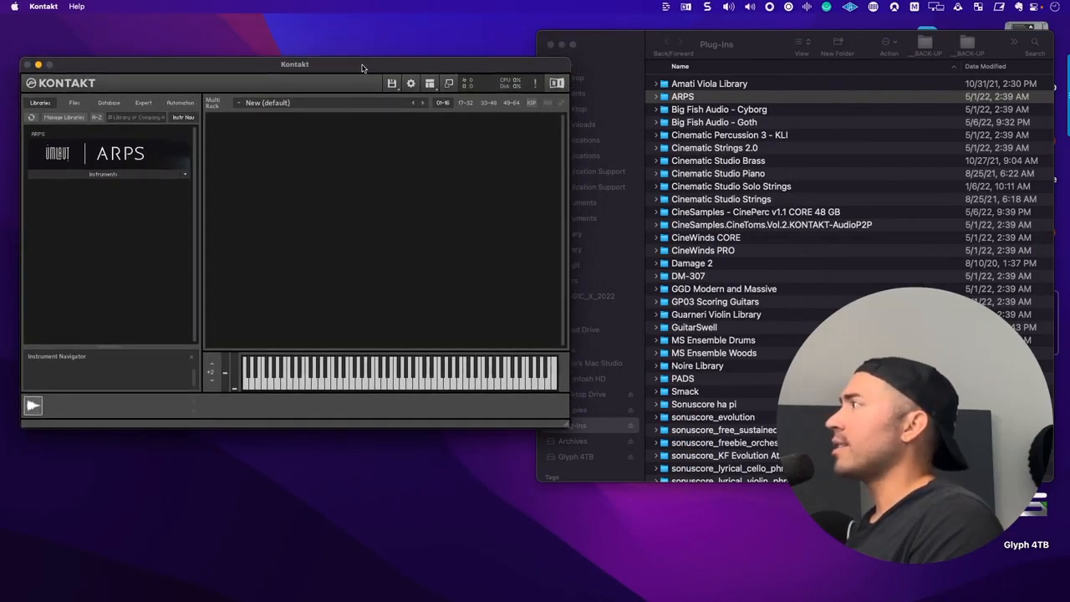
mouse_move(121, 174)
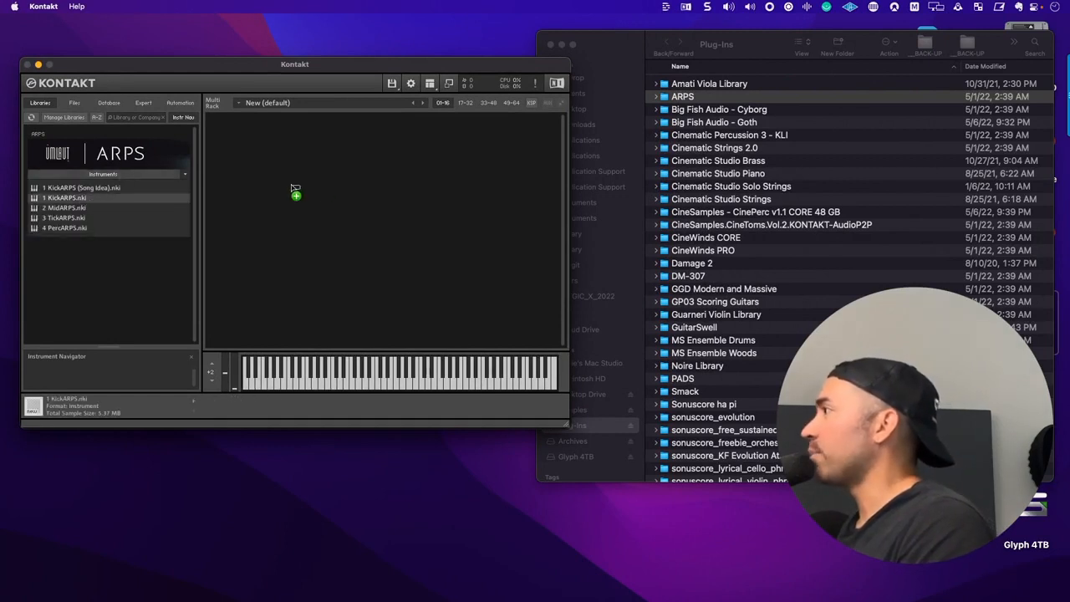
Load 1 KickARPS.nki from ARPS Instruments into the Kontakt rack.
double_click(64, 198)
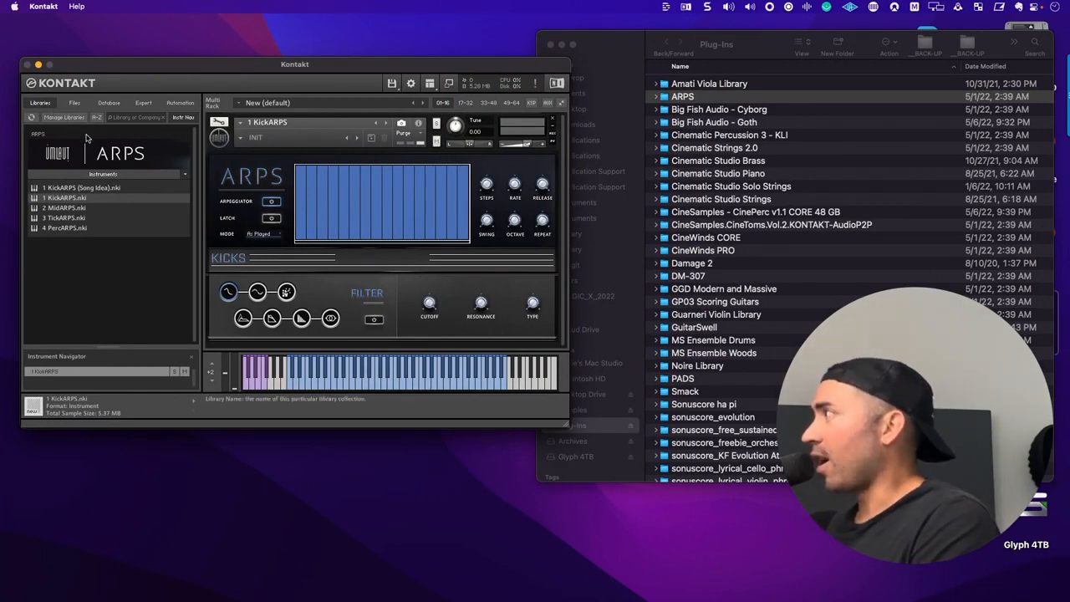
left_click(64, 117)
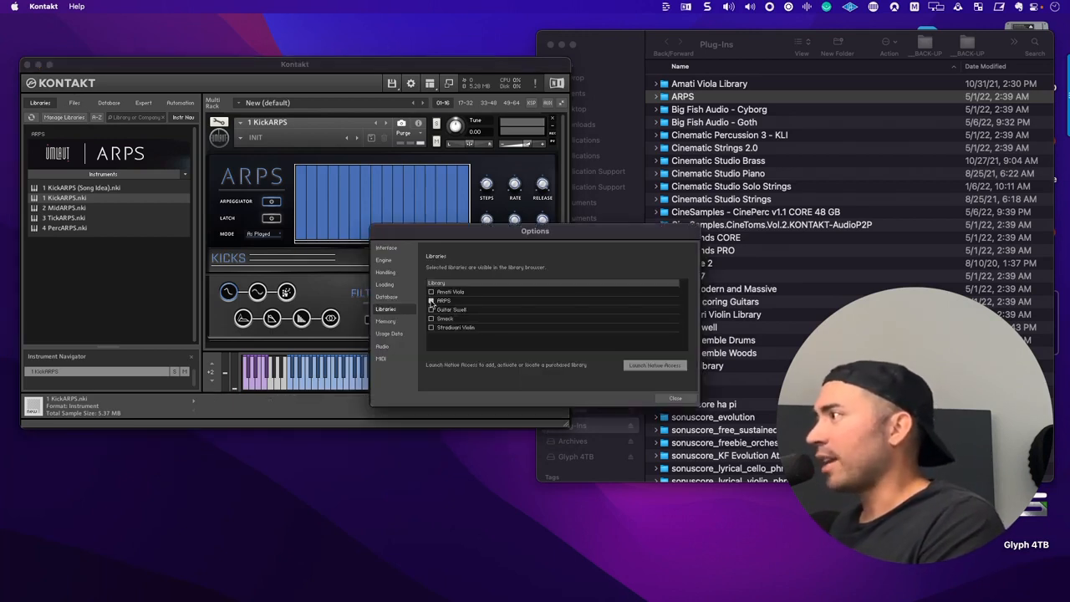
left_click(431, 291)
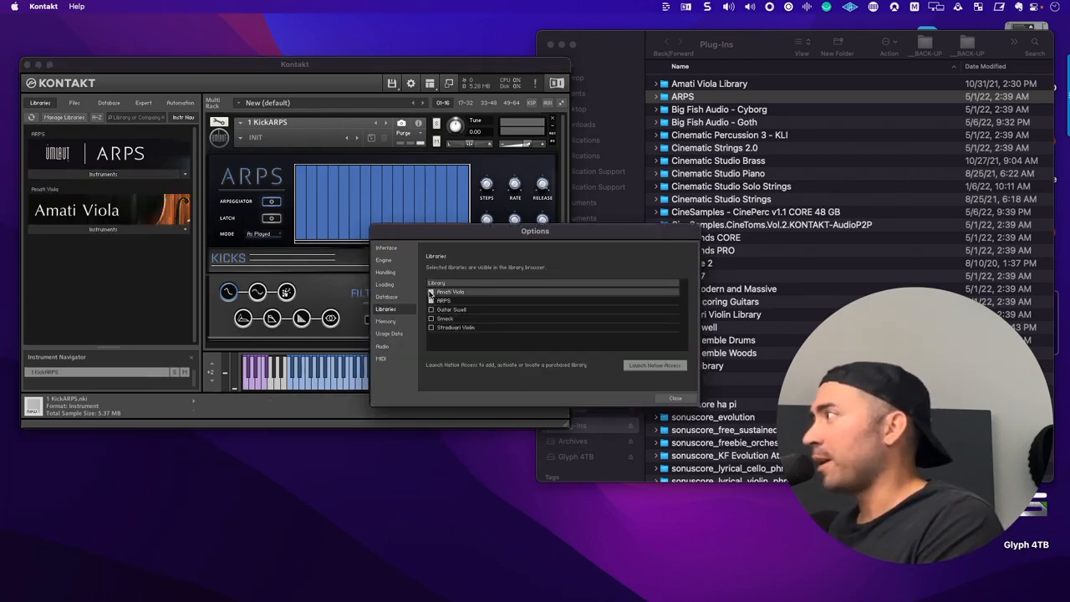
left_click(432, 291)
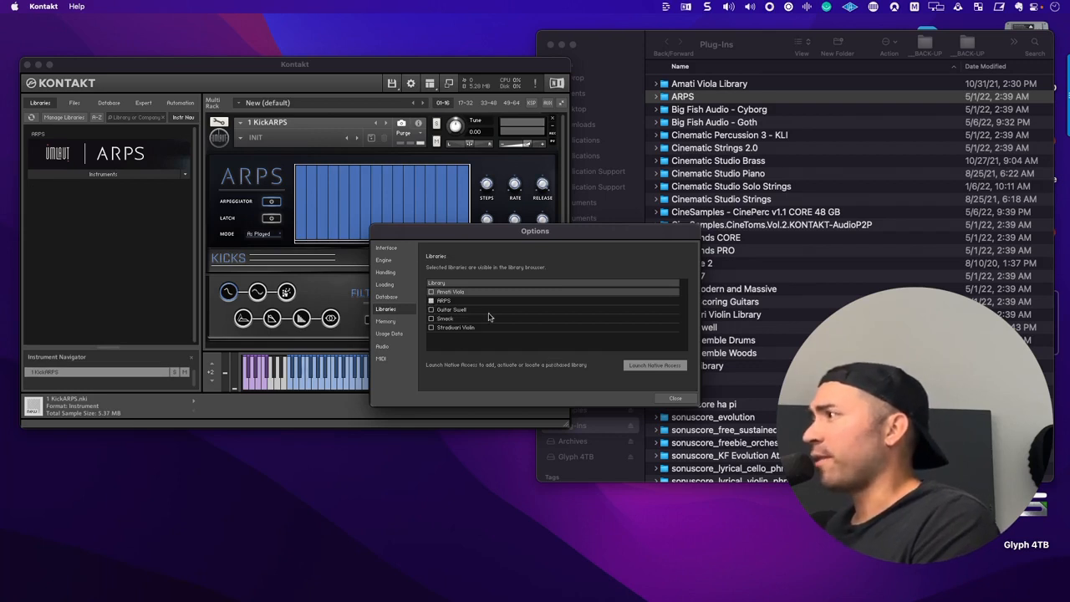
left_click(675, 397)
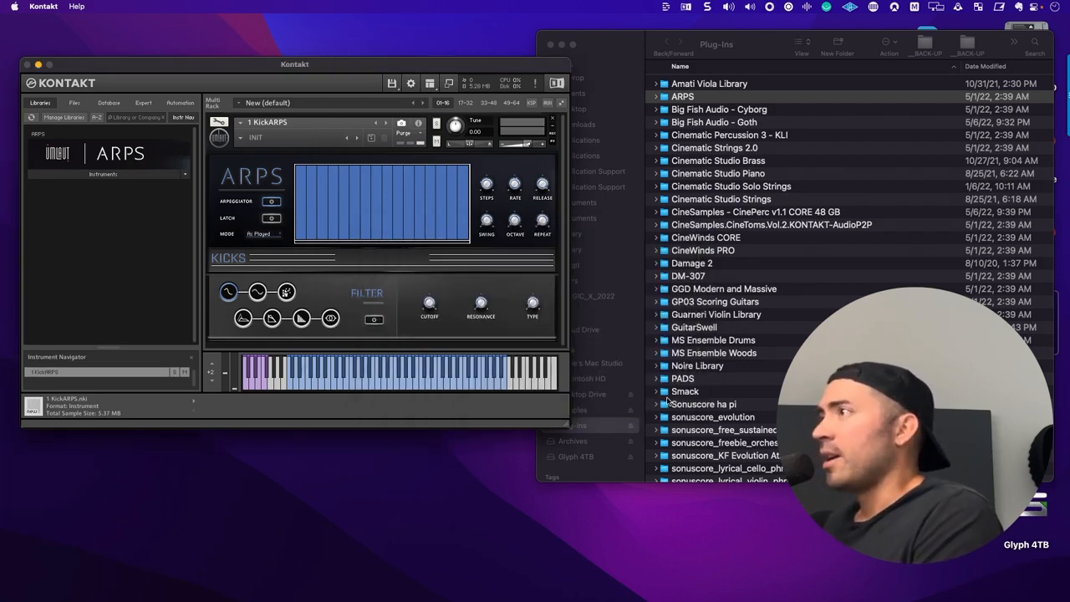